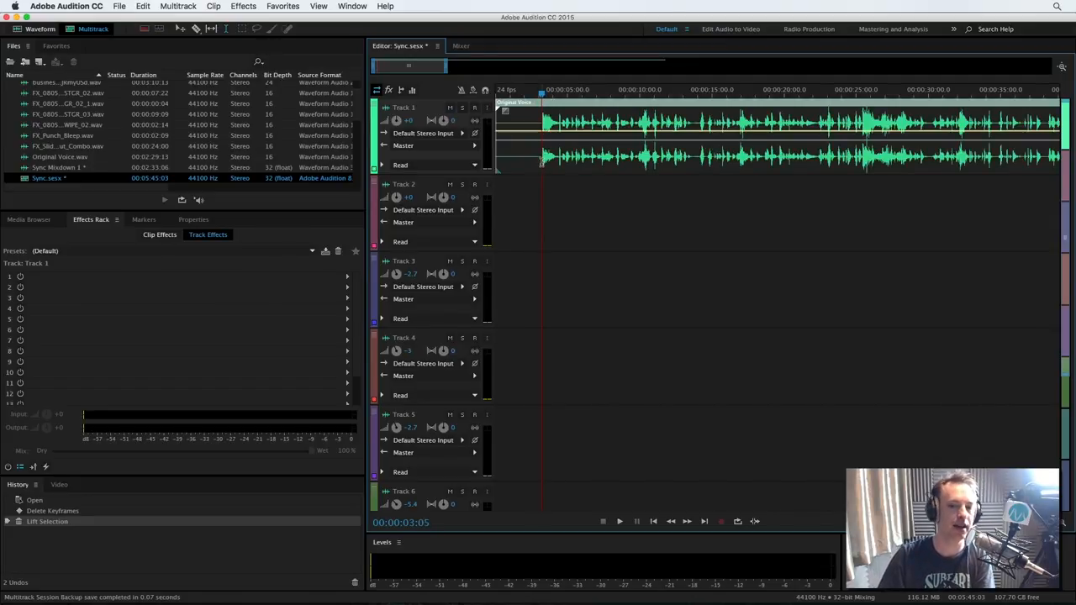
Select the time range of the first voiceover phrase on Track 1 in the timeline.
click(619, 521)
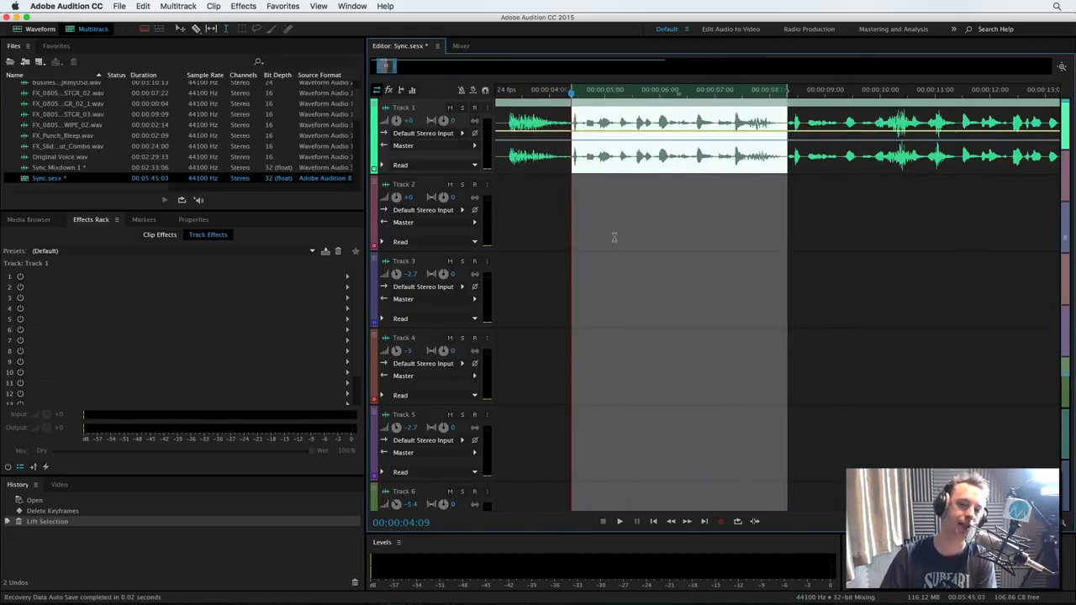
Arm Track 2 for recording with Multiband Compressor, Parametric EQ and Hard Limiter loaded.
click(619, 521)
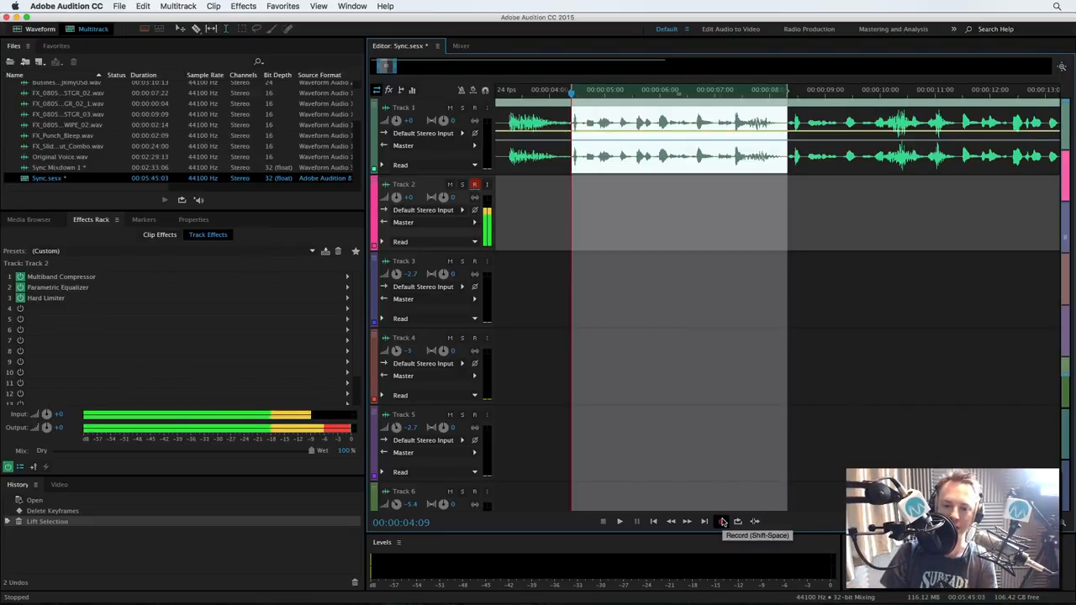
click(721, 521)
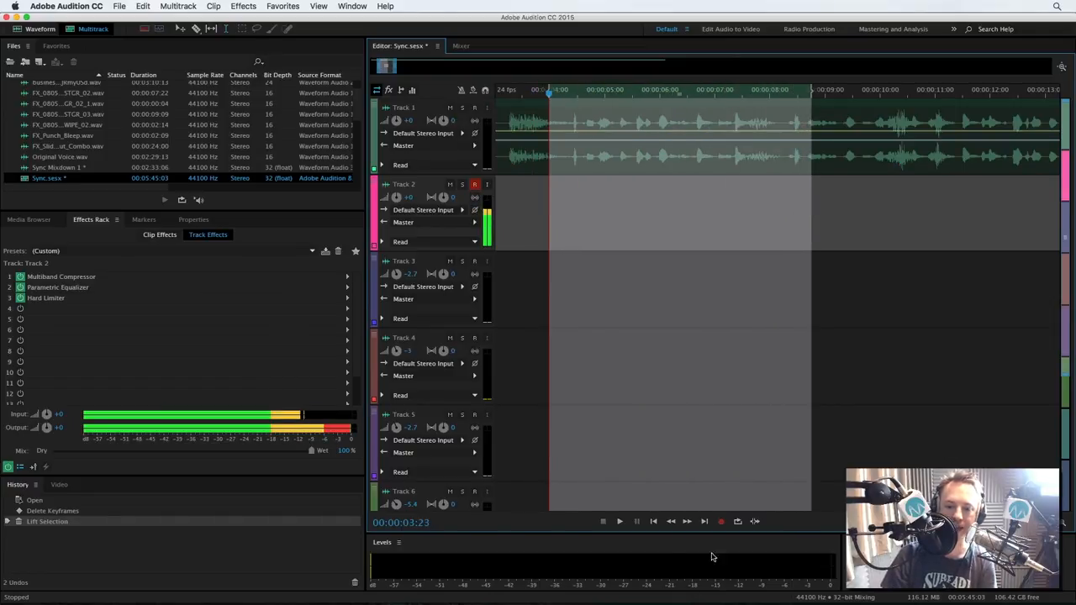
mouse_move(719, 521)
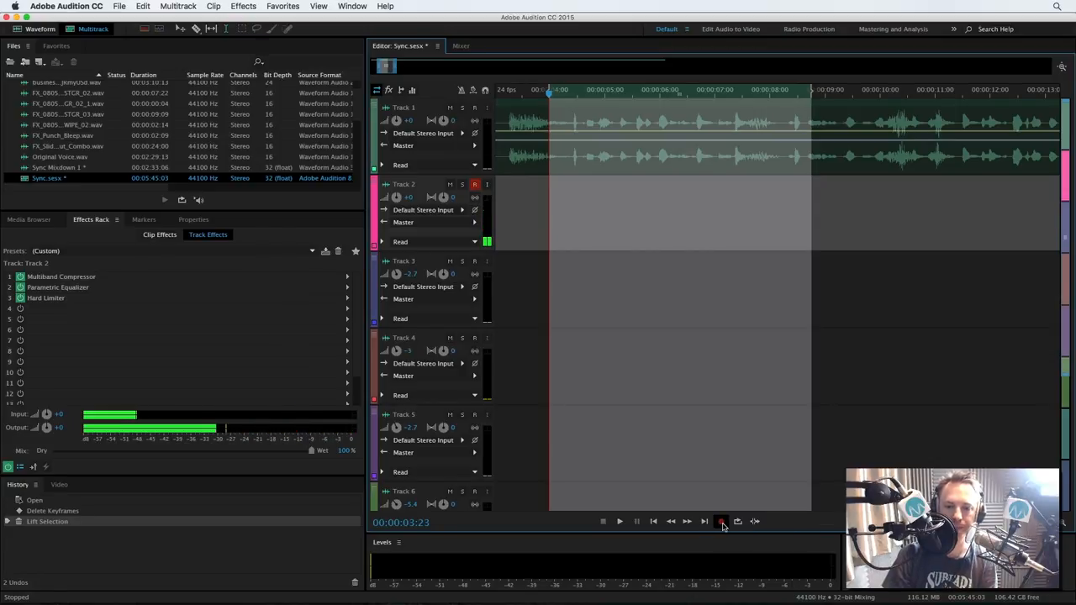
click(720, 521)
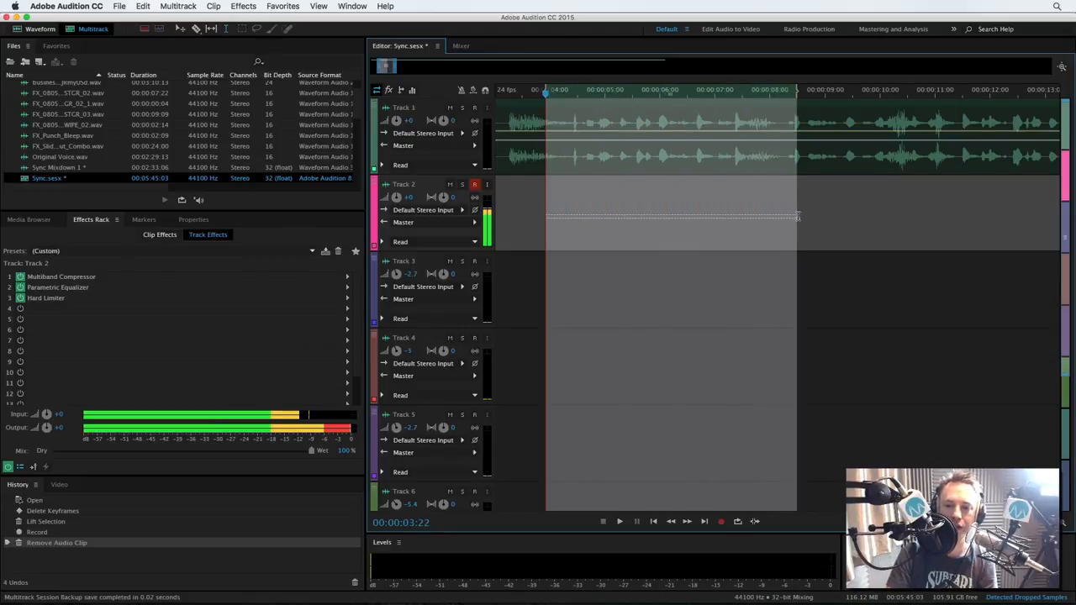
Record a new voice take onto Track 2 over the selected line.
click(421, 111)
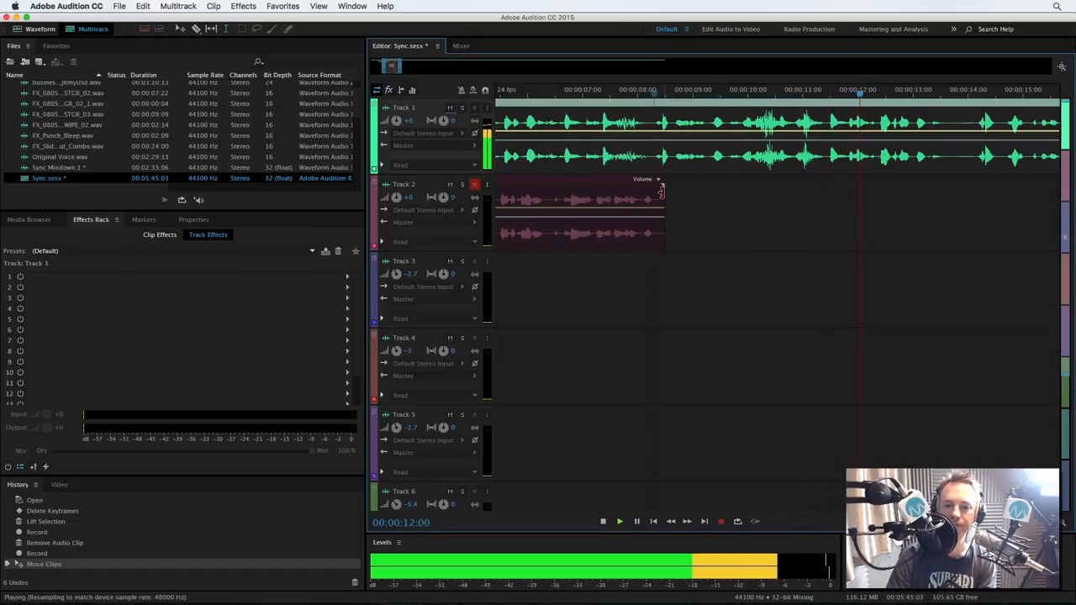
Trim the first Track 2 take's edge, then record a second take right after it.
click(619, 522)
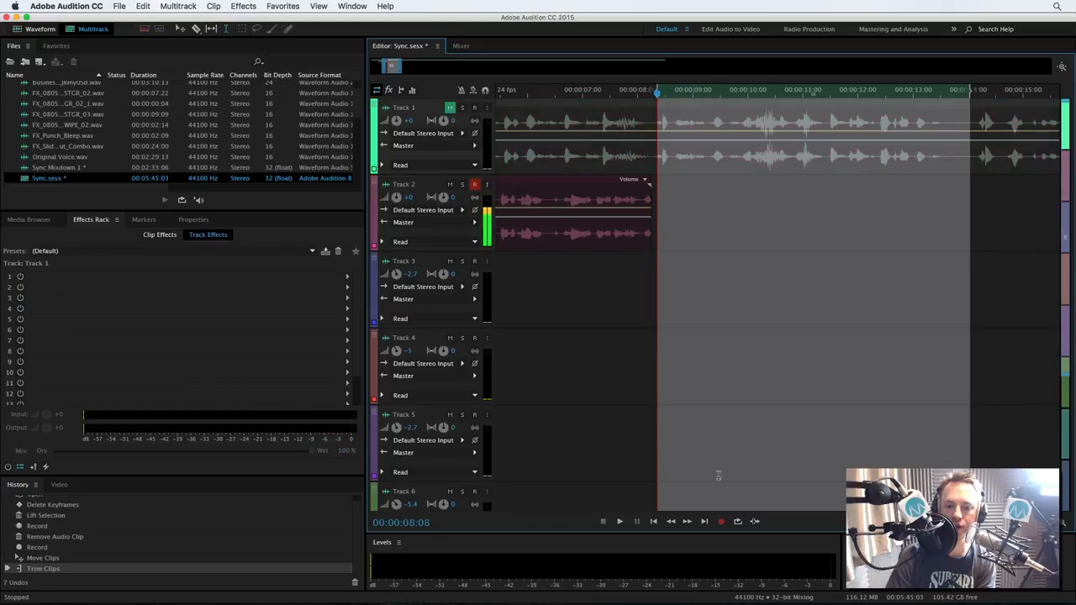
mouse_move(721, 521)
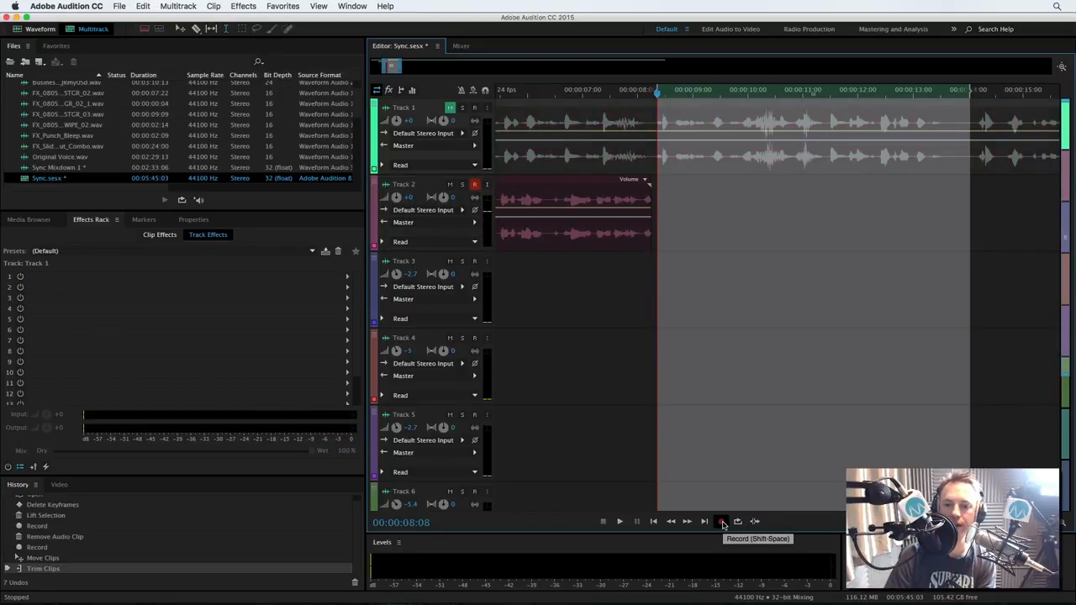
click(719, 521)
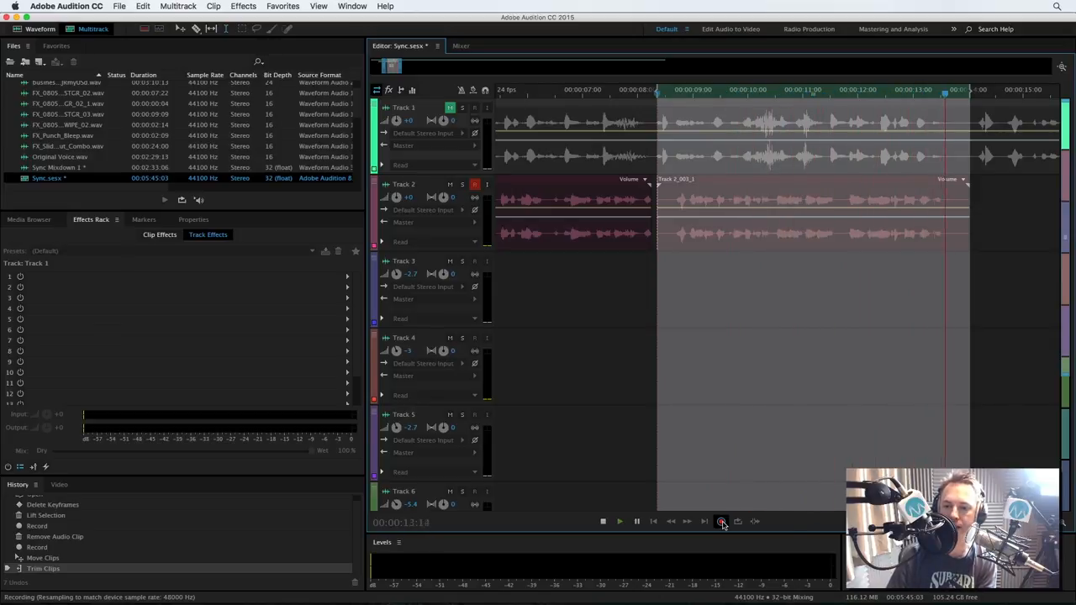
click(720, 521)
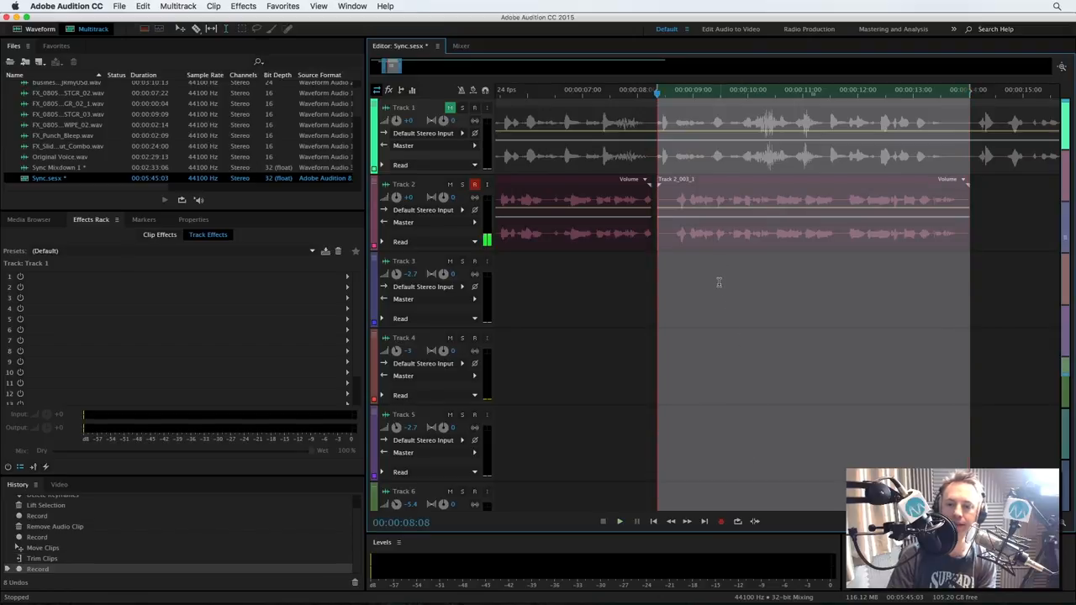